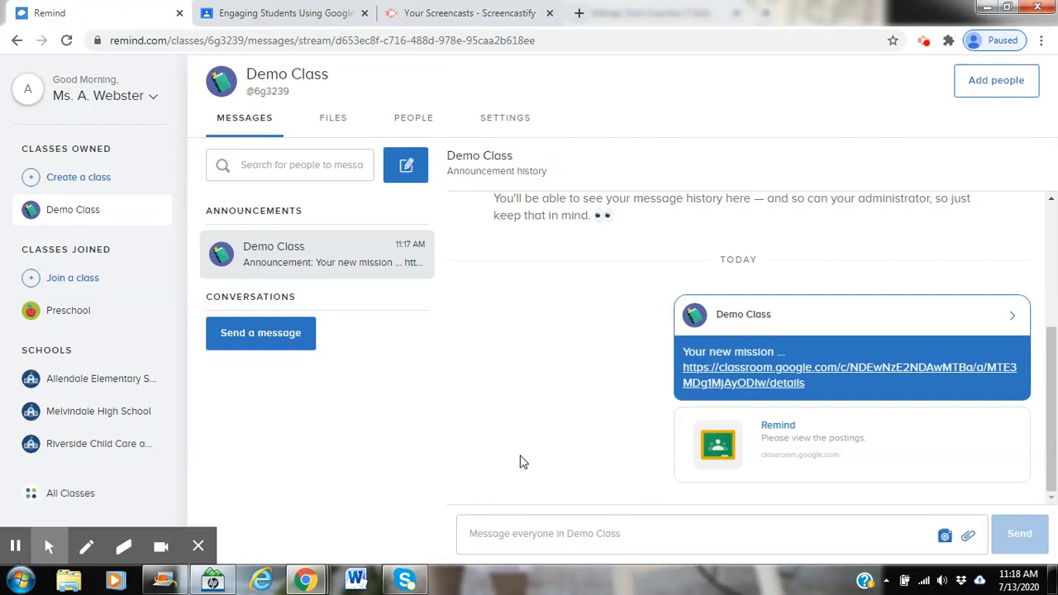
pyautogui.moveTo(562, 512)
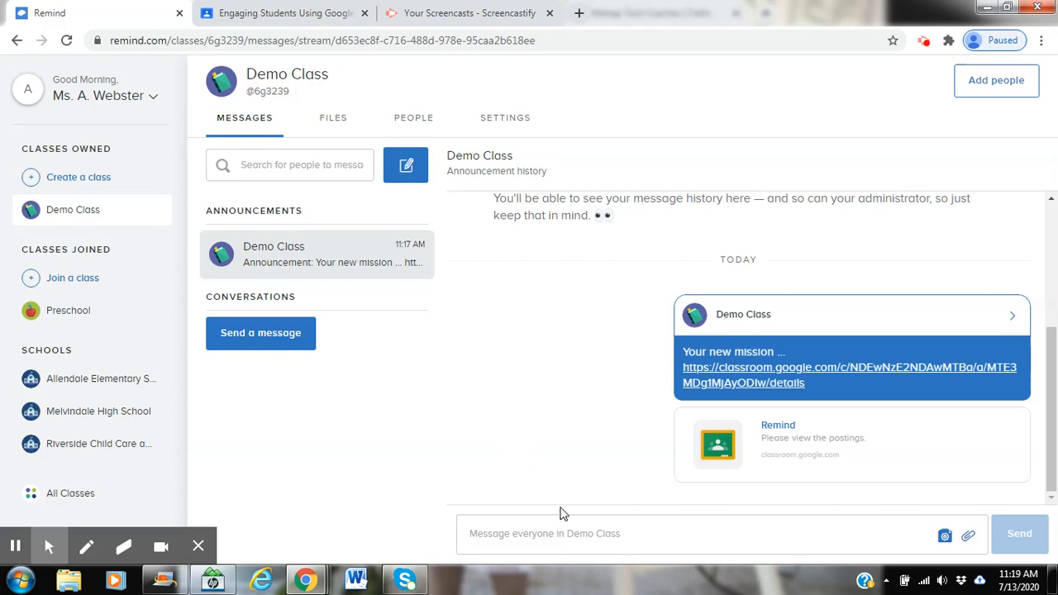
# Compose a new Demo Class message reading 'Please view the attachments'
pyautogui.click(261, 334)
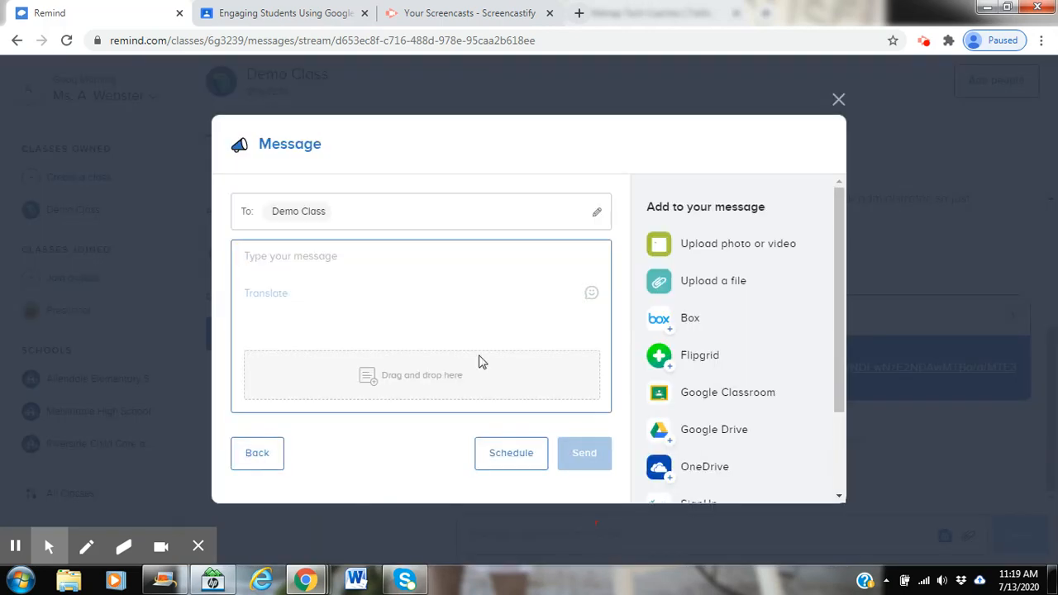
pyautogui.write('Please iew')
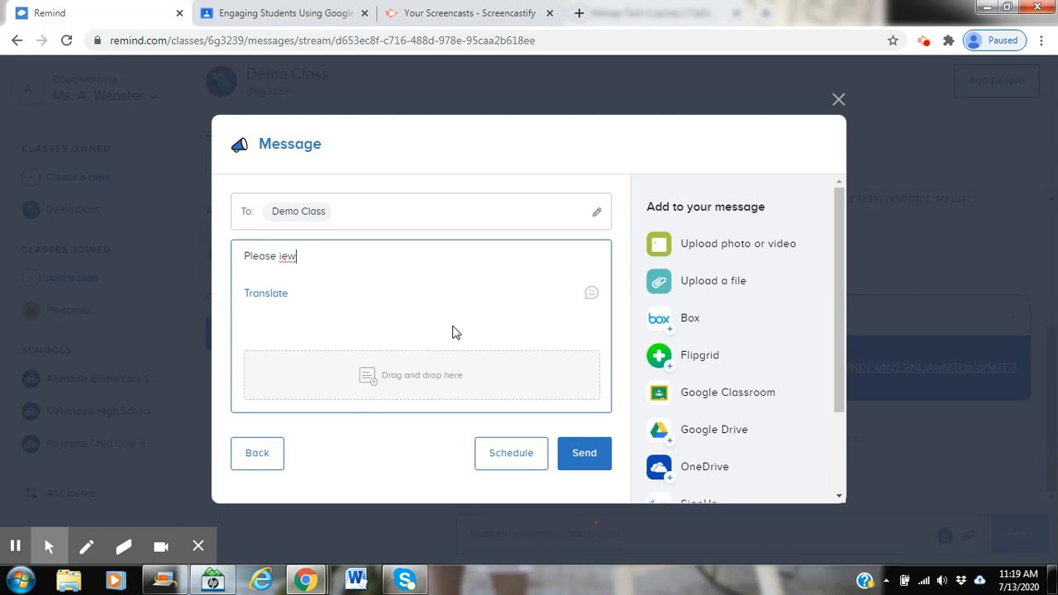
pyautogui.write('view the')
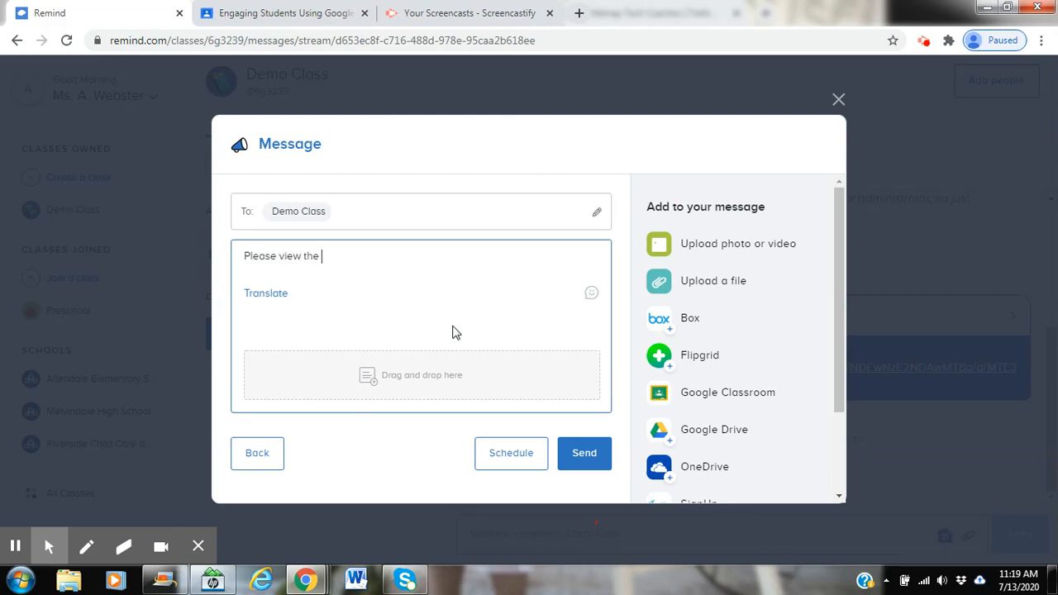
pyautogui.write('attachments')
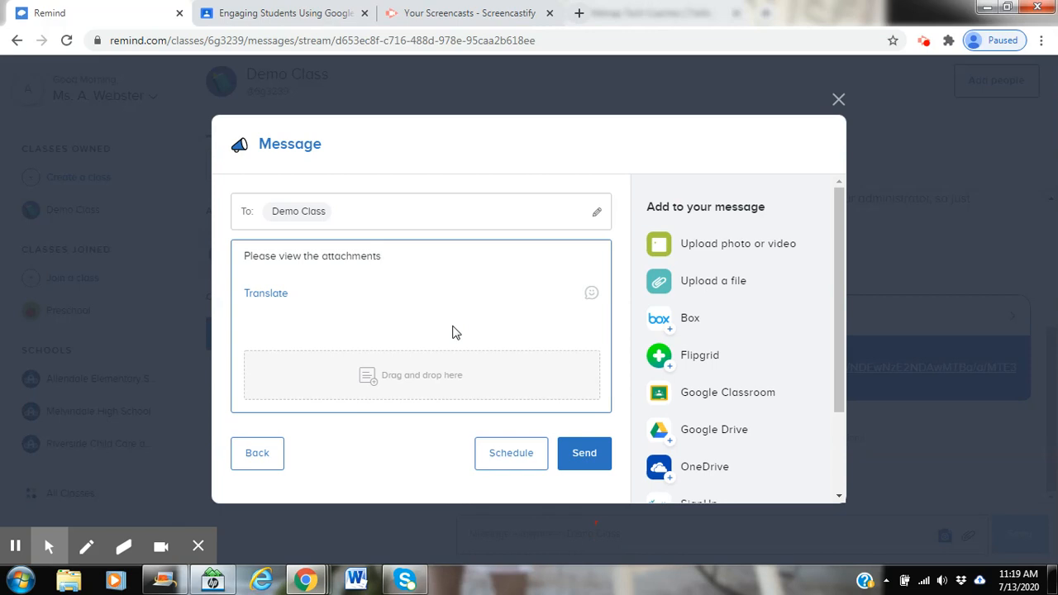
pyautogui.moveTo(737, 398)
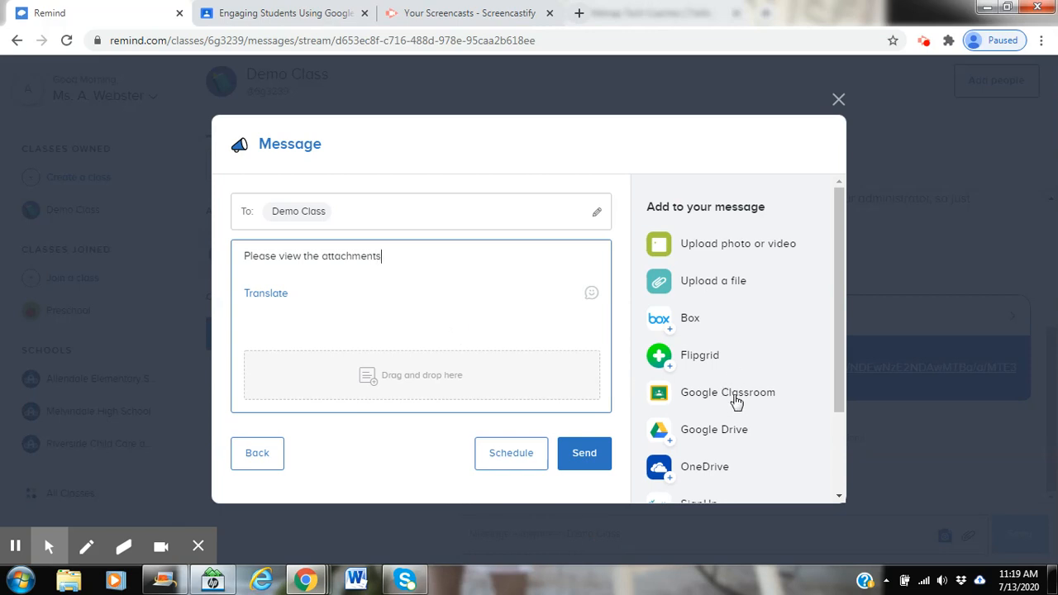
# Attach the Remind assignment from Google Classroom and send the announcement to Demo Class
pyautogui.click(727, 393)
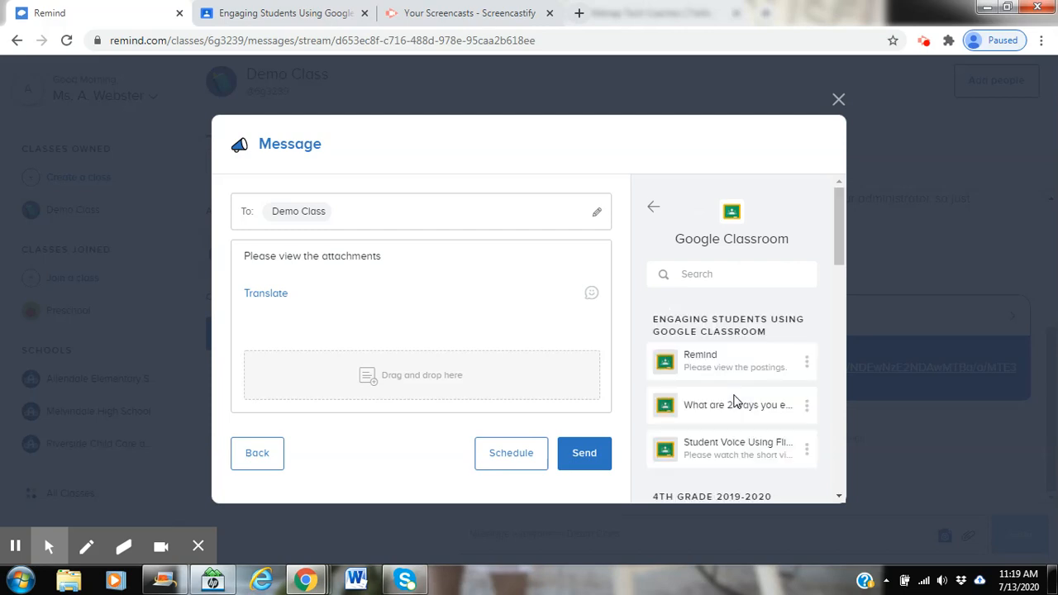
pyautogui.moveTo(839, 212)
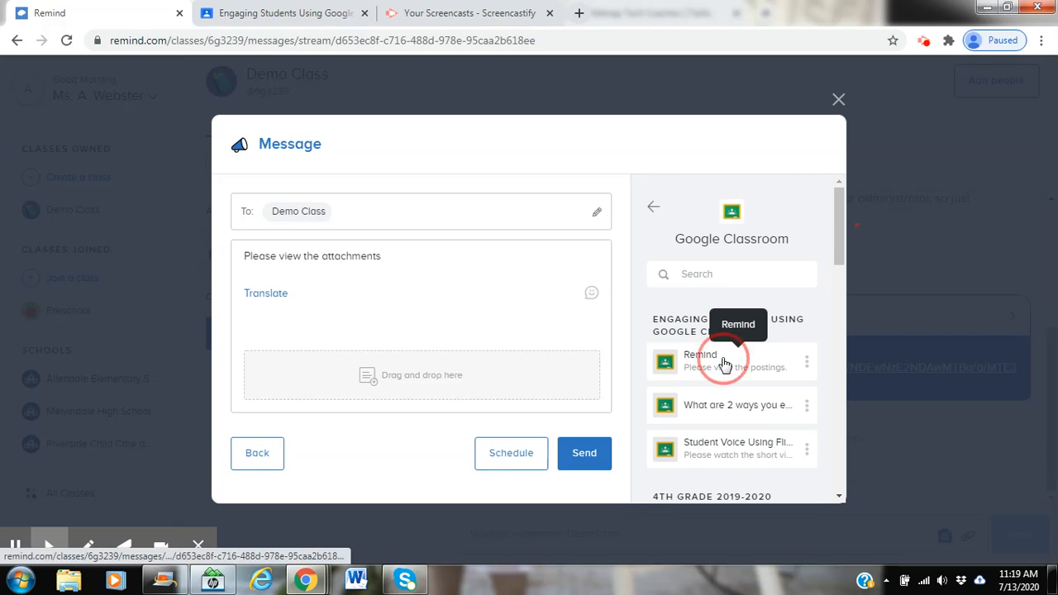
pyautogui.click(723, 360)
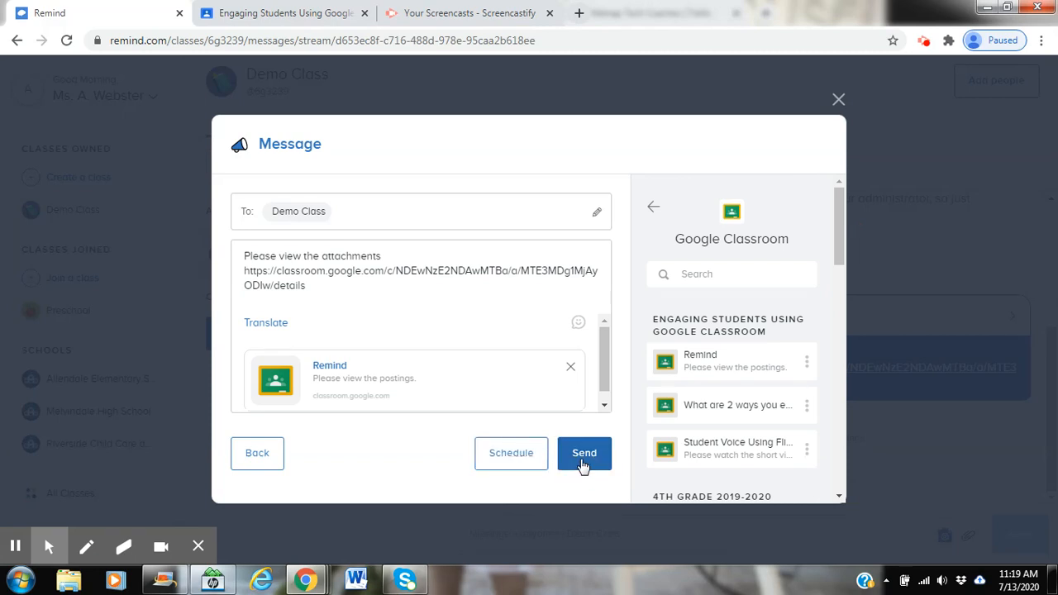
pyautogui.click(583, 453)
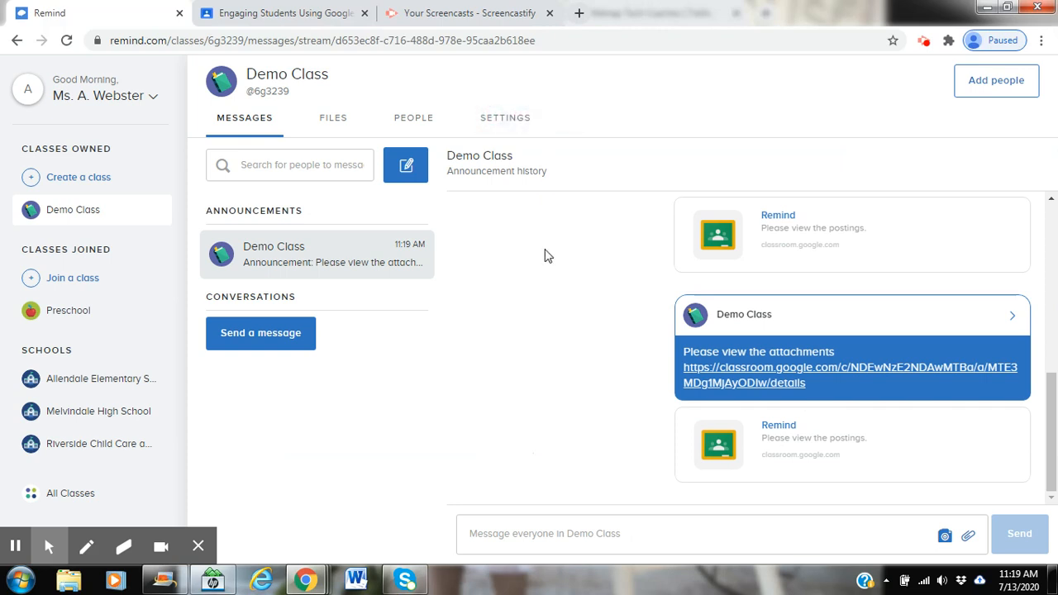
# In Classroom, view the Remind assignment's instructions 'Please view the postings' with 11 students assigned
pyautogui.click(846, 375)
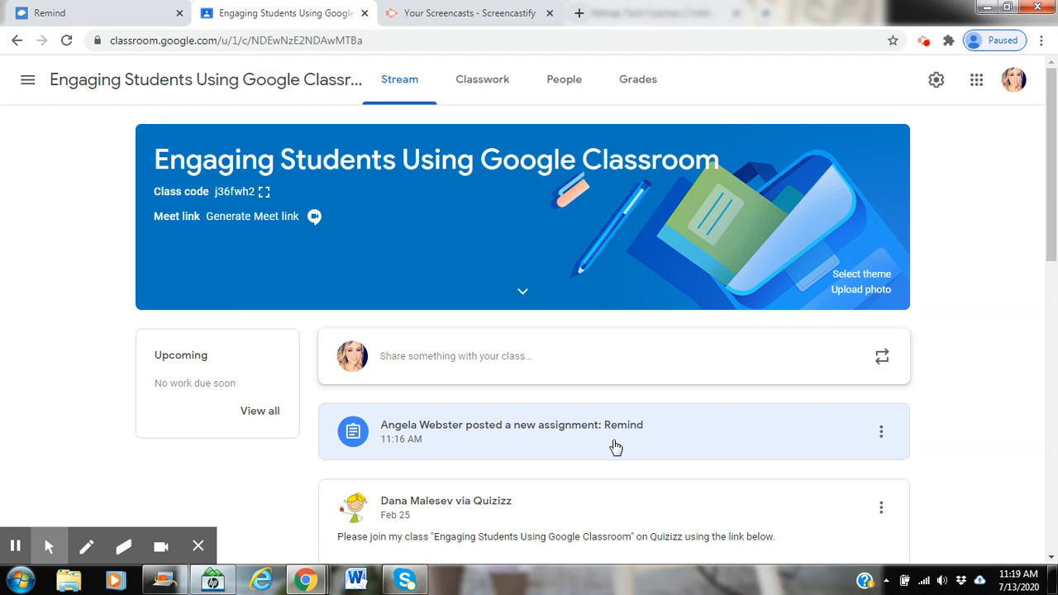
pyautogui.click(512, 425)
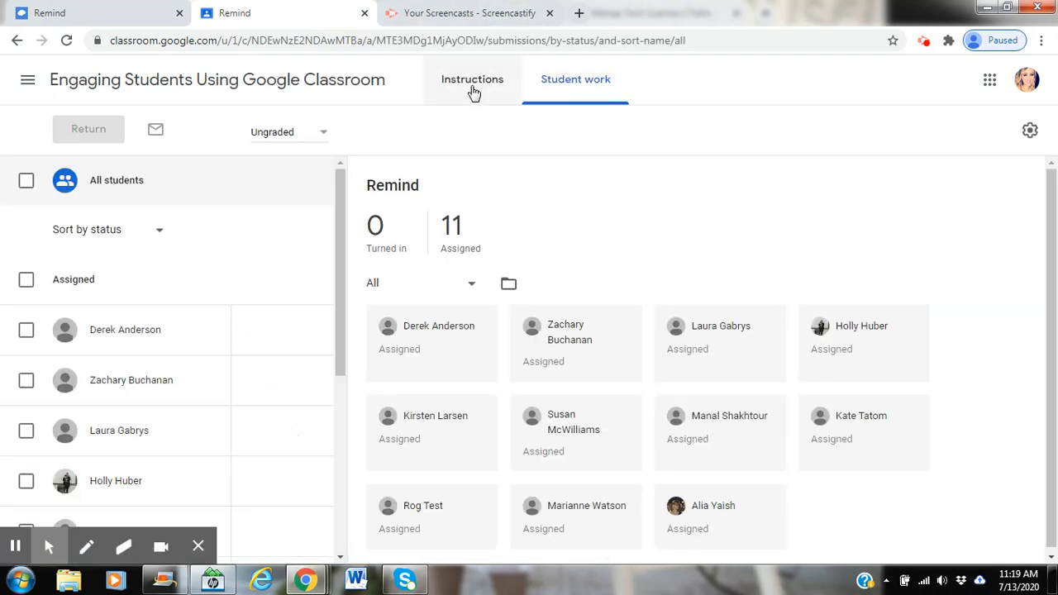
pyautogui.click(472, 80)
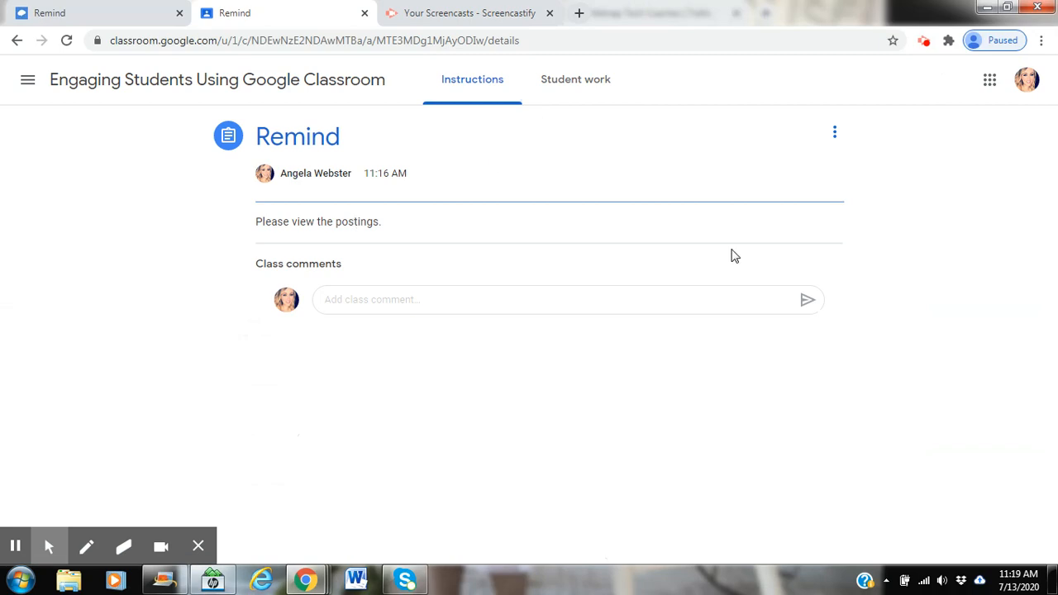
pyautogui.moveTo(116, 20)
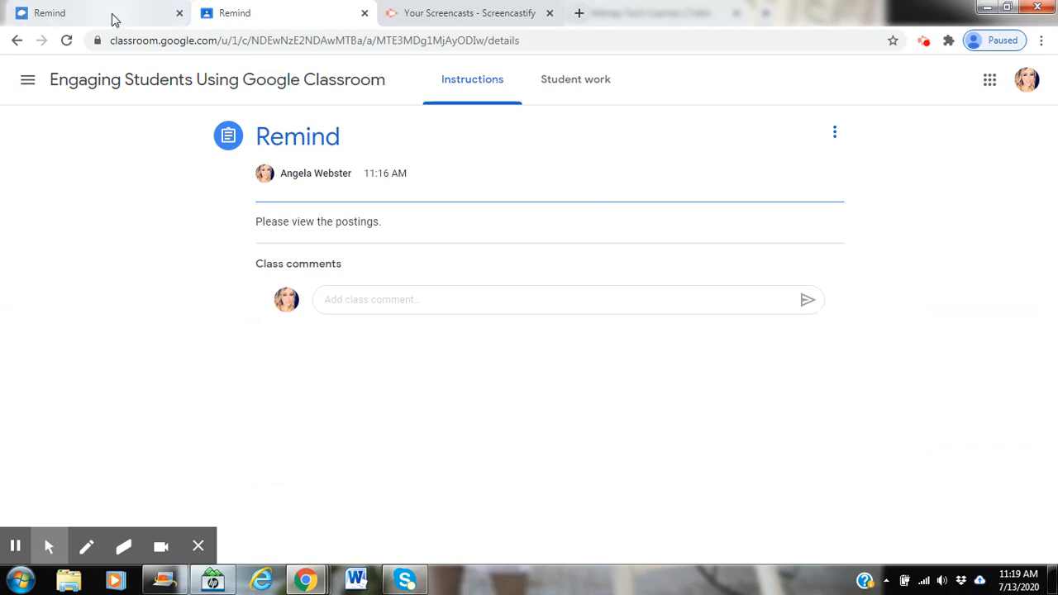